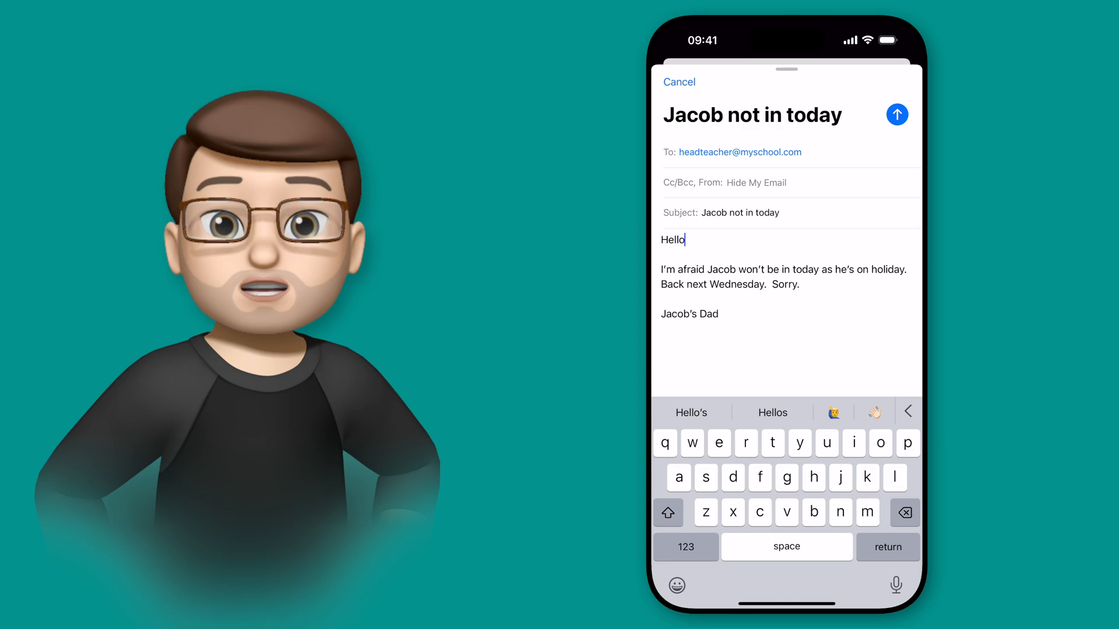
Step: Select the whole email body from 'Hello' down to 'Jacob's Dad' for rewriting
{"action": "double_click", "coordinate": [673, 240]}
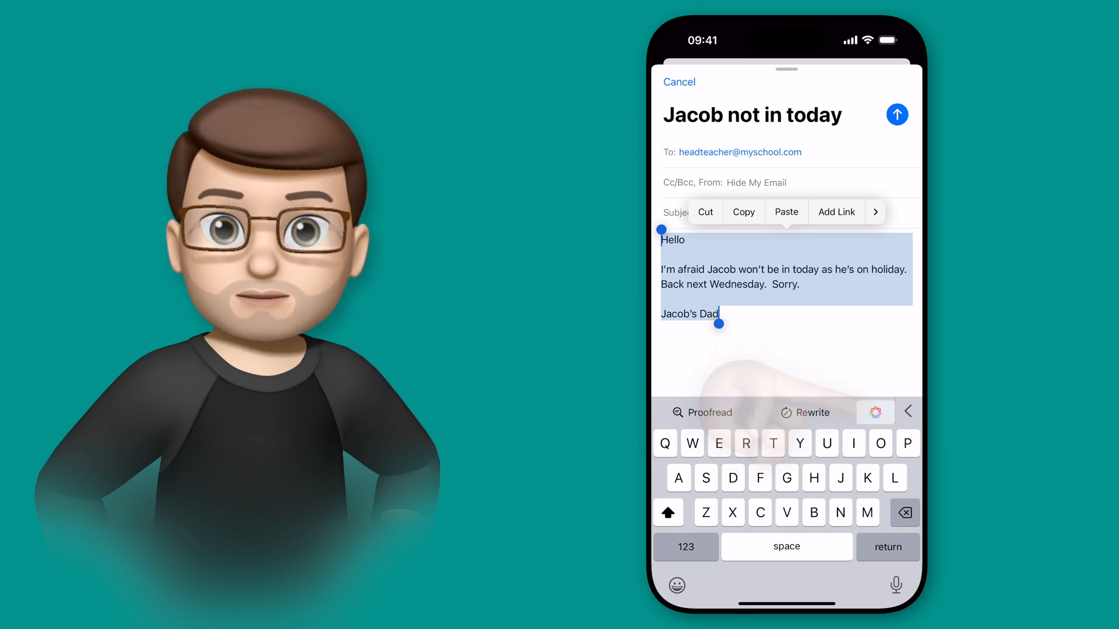
Step: Rewrite the body as Professional with Writing Tools, then generate another version with a thank-you line
{"action": "left_click", "coordinate": [872, 411]}
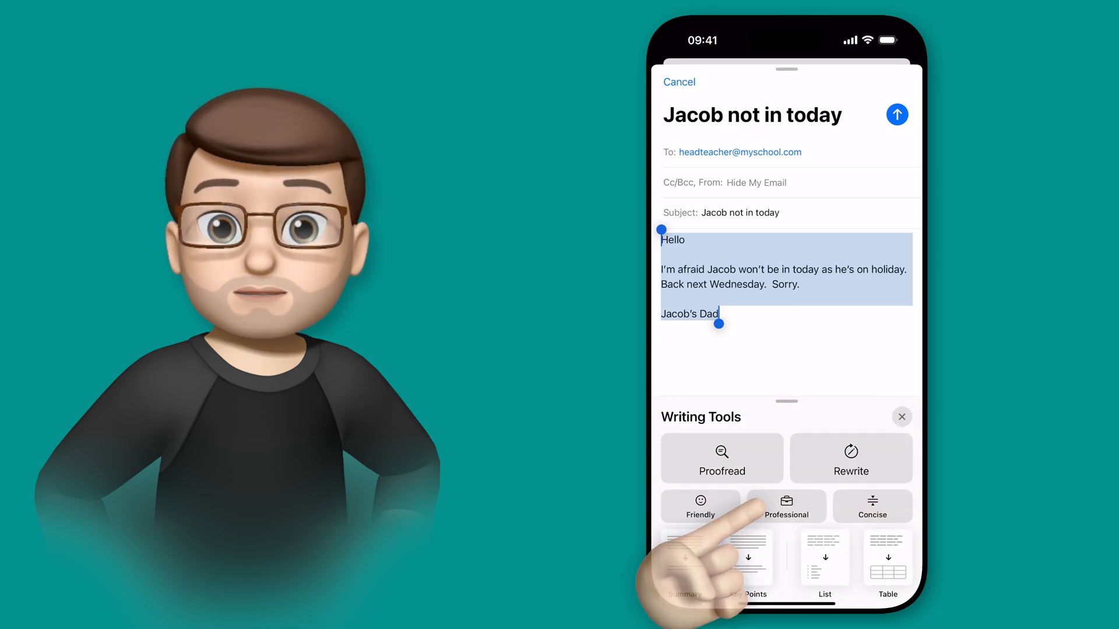
{"action": "left_click", "coordinate": [786, 507]}
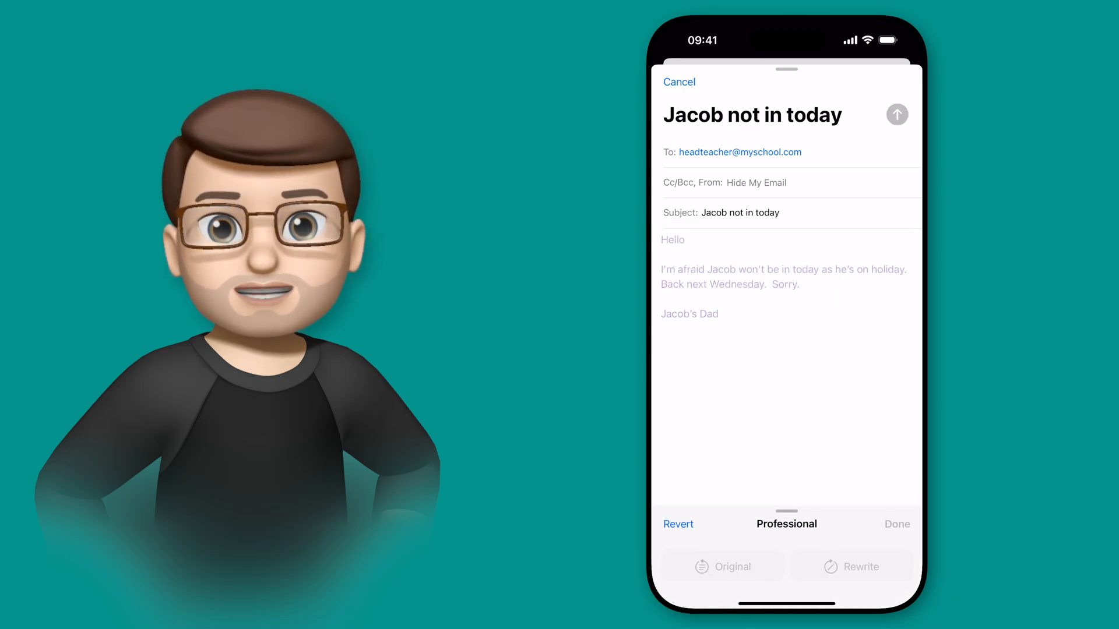
{"action": "left_click", "coordinate": [851, 567]}
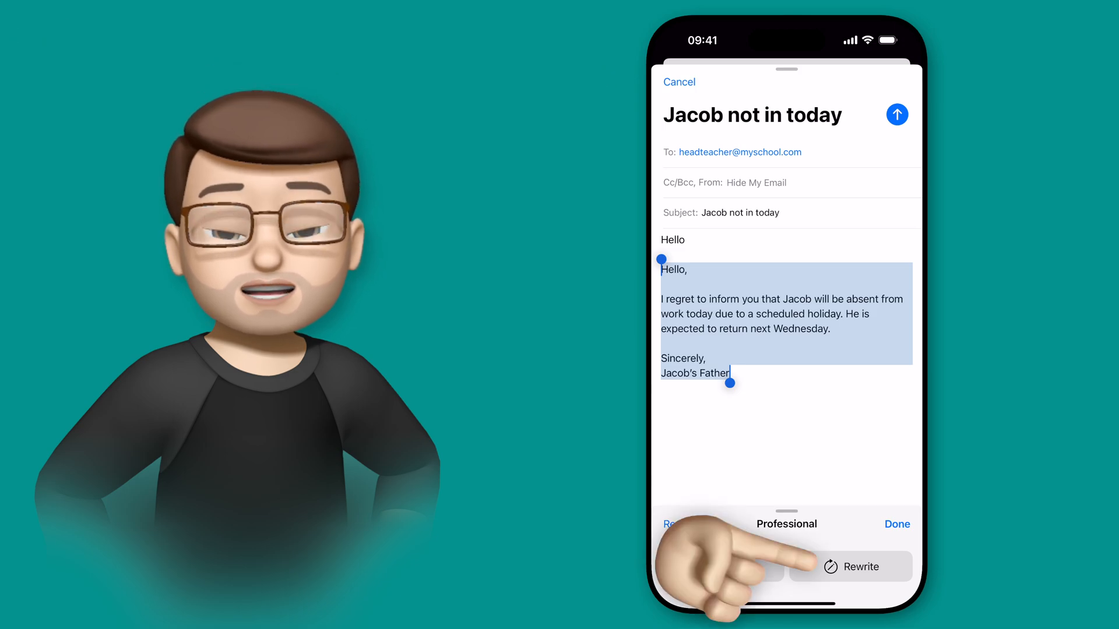
{"action": "left_click", "coordinate": [850, 566]}
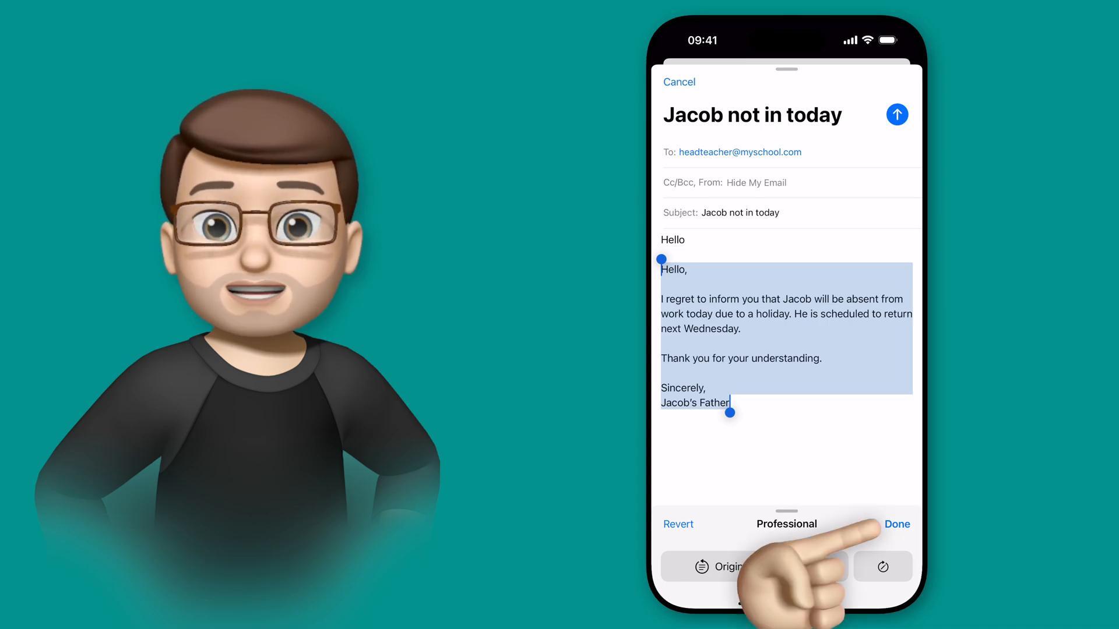
Step: Accept the professional rewrite and delete the leftover 'Hello' greeting line above it
{"action": "left_click", "coordinate": [897, 525]}
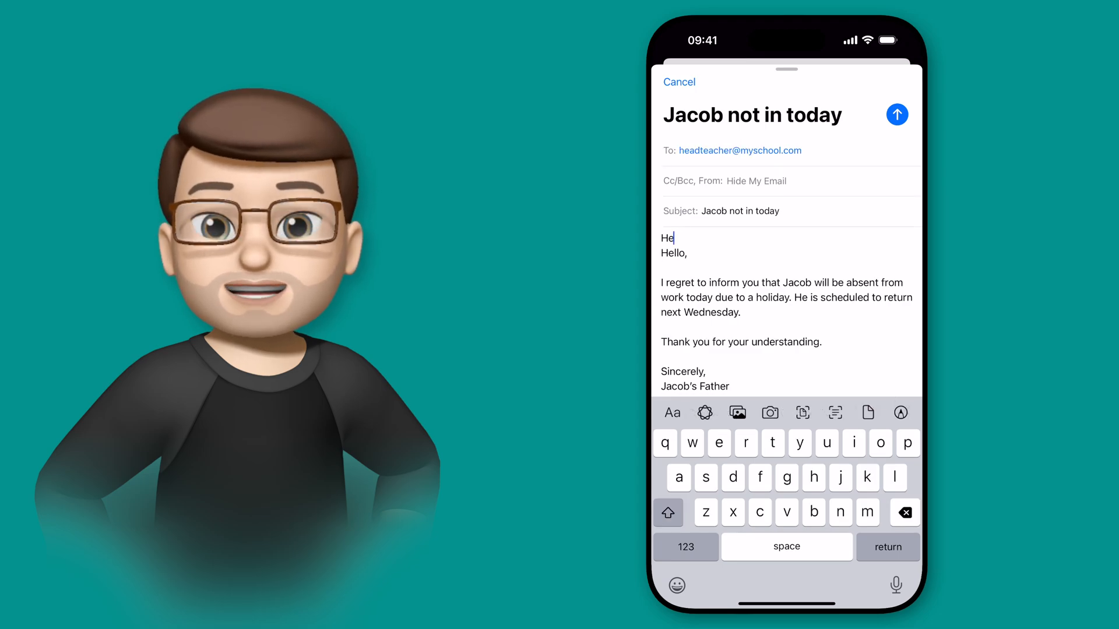
{"action": "left_click", "coordinate": [905, 513]}
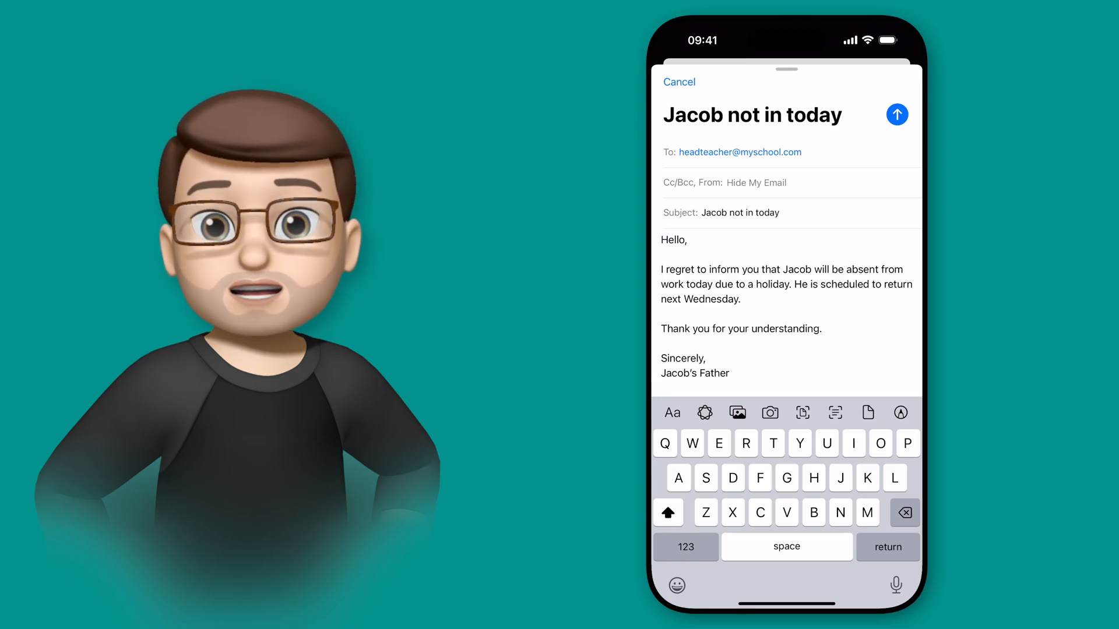
Step: Replace 'work' with 'school' and add a blank line after the thank-you line
{"action": "double_click", "coordinate": [672, 285]}
{"action": "type", "text": "school"}
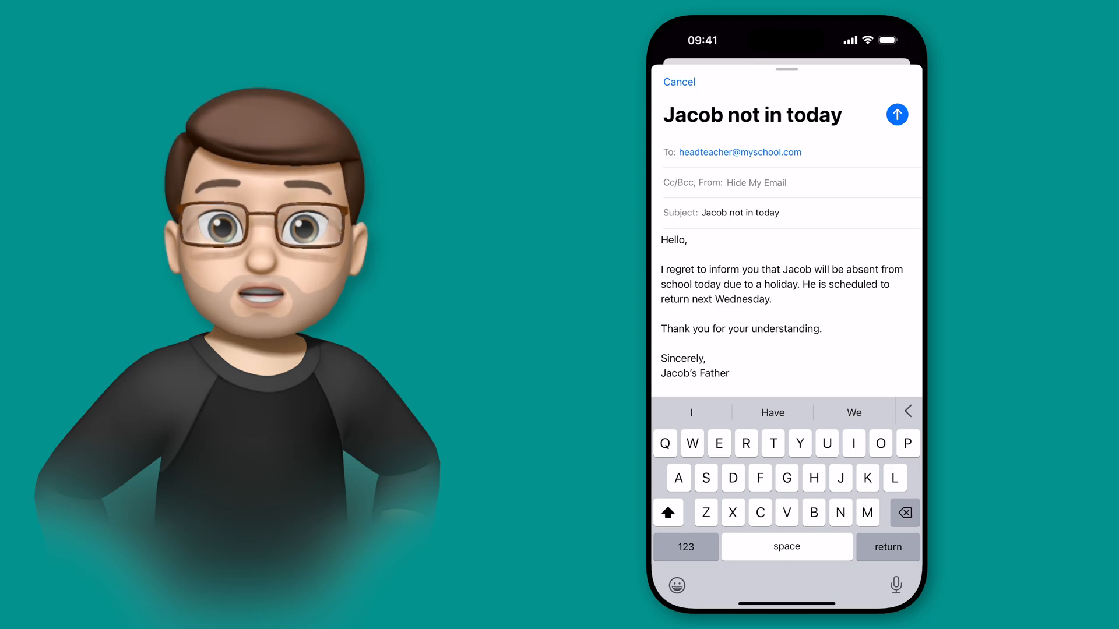
{"action": "left_click", "coordinate": [661, 342]}
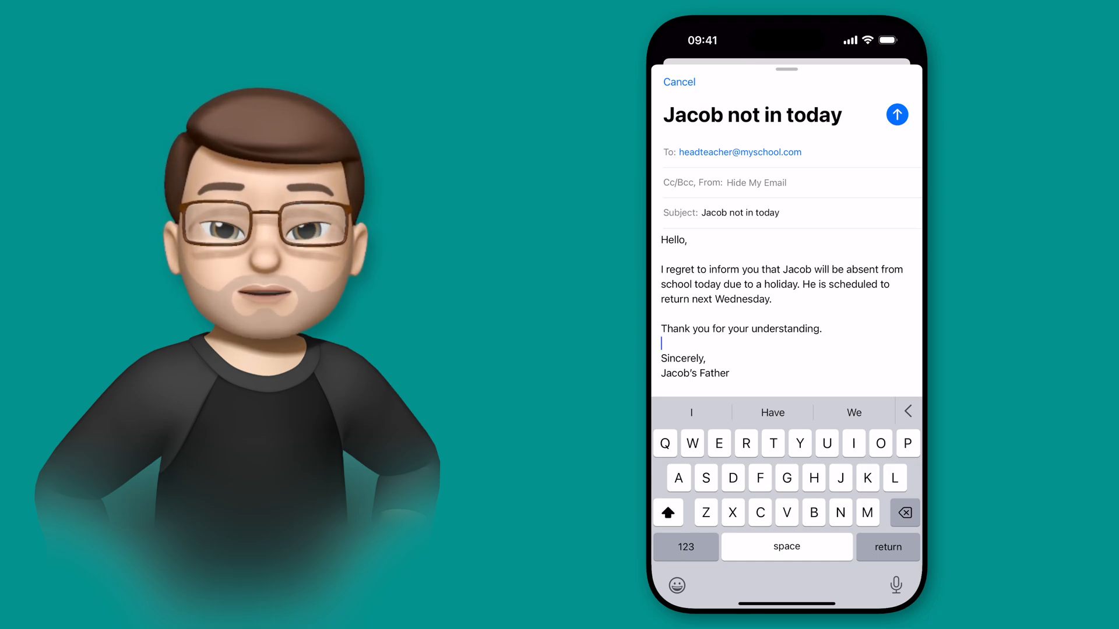